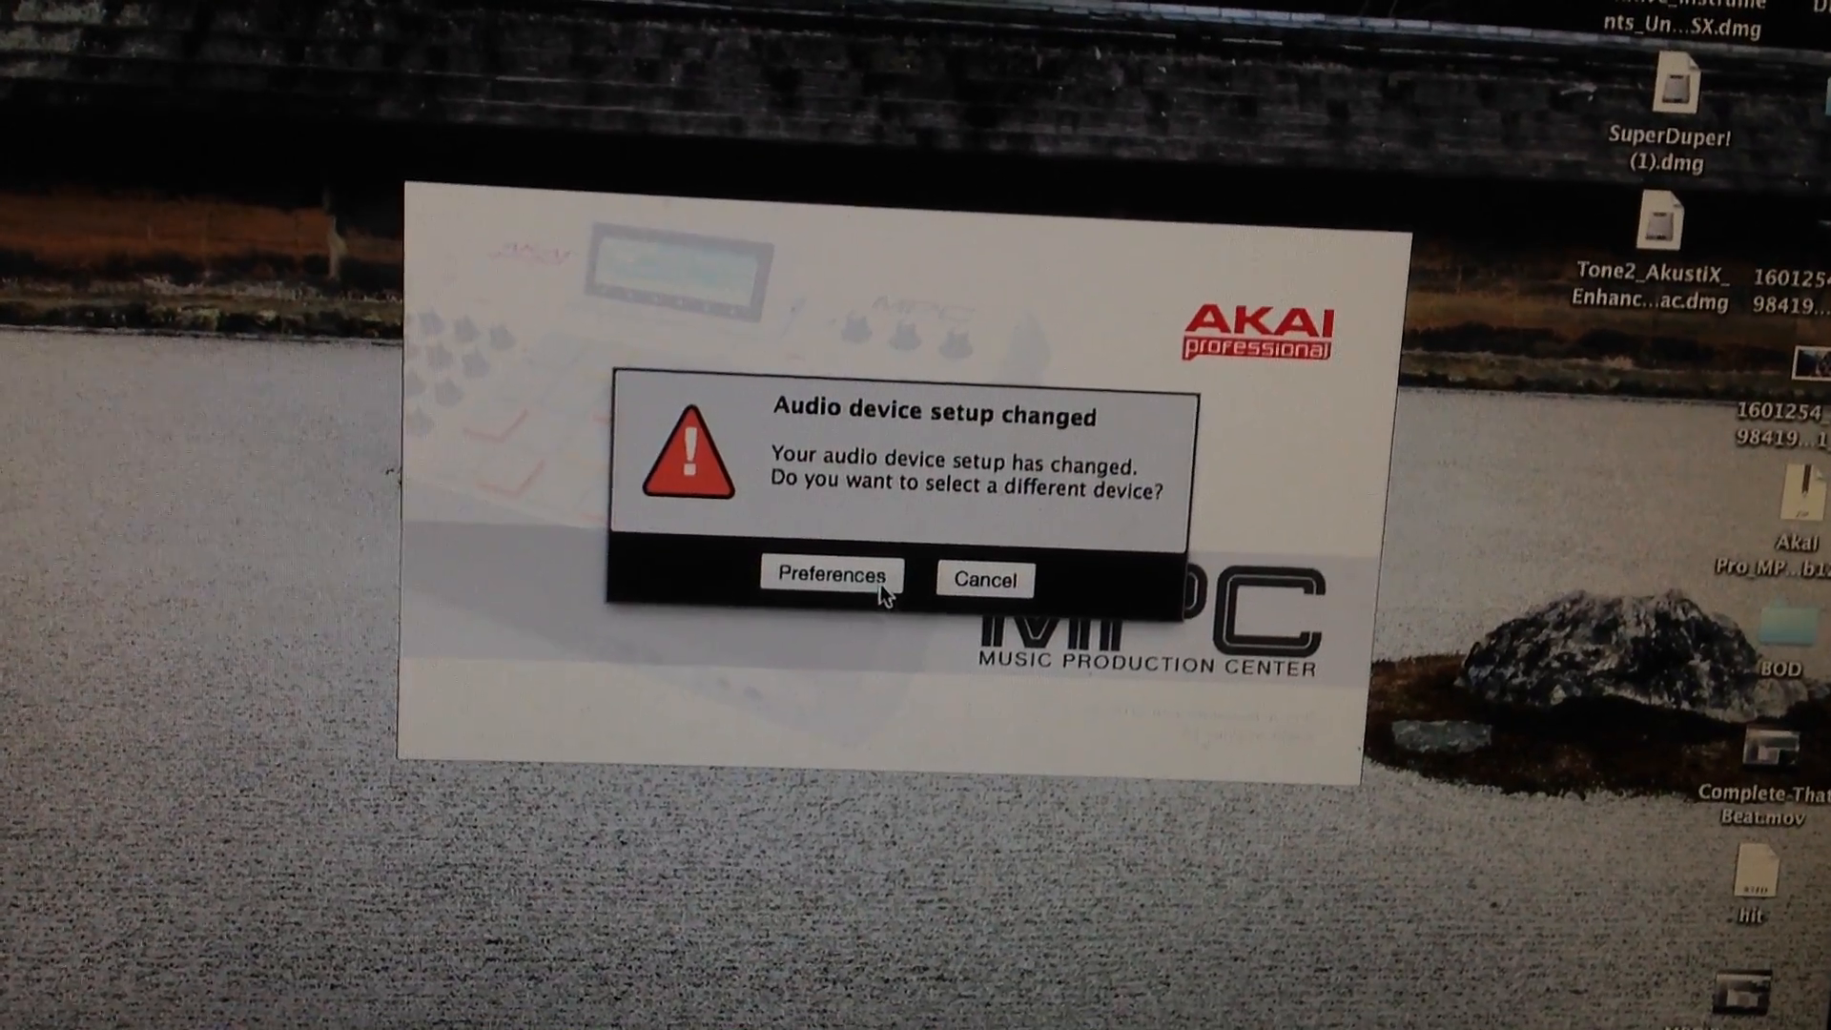
- From the audio setup alert, confirm MPC Renaissance as output and input at 44100 Hz
left_click(832, 576)
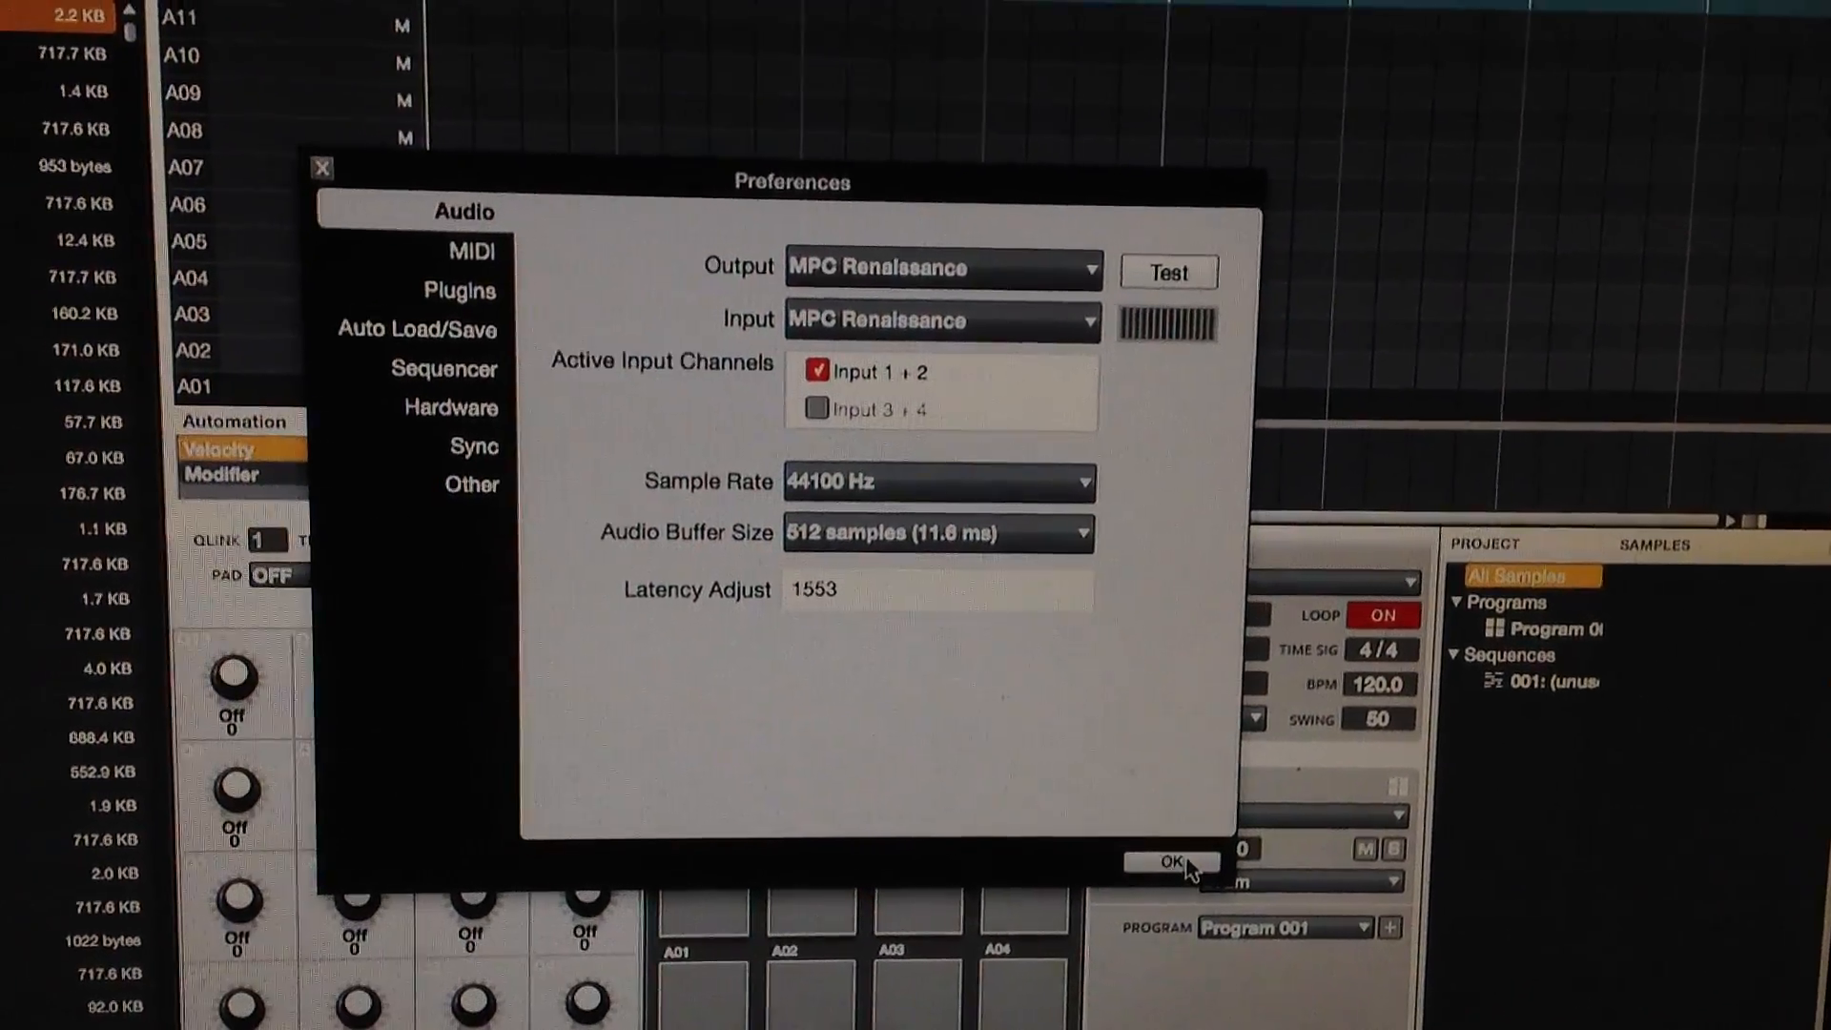
left_click(1171, 860)
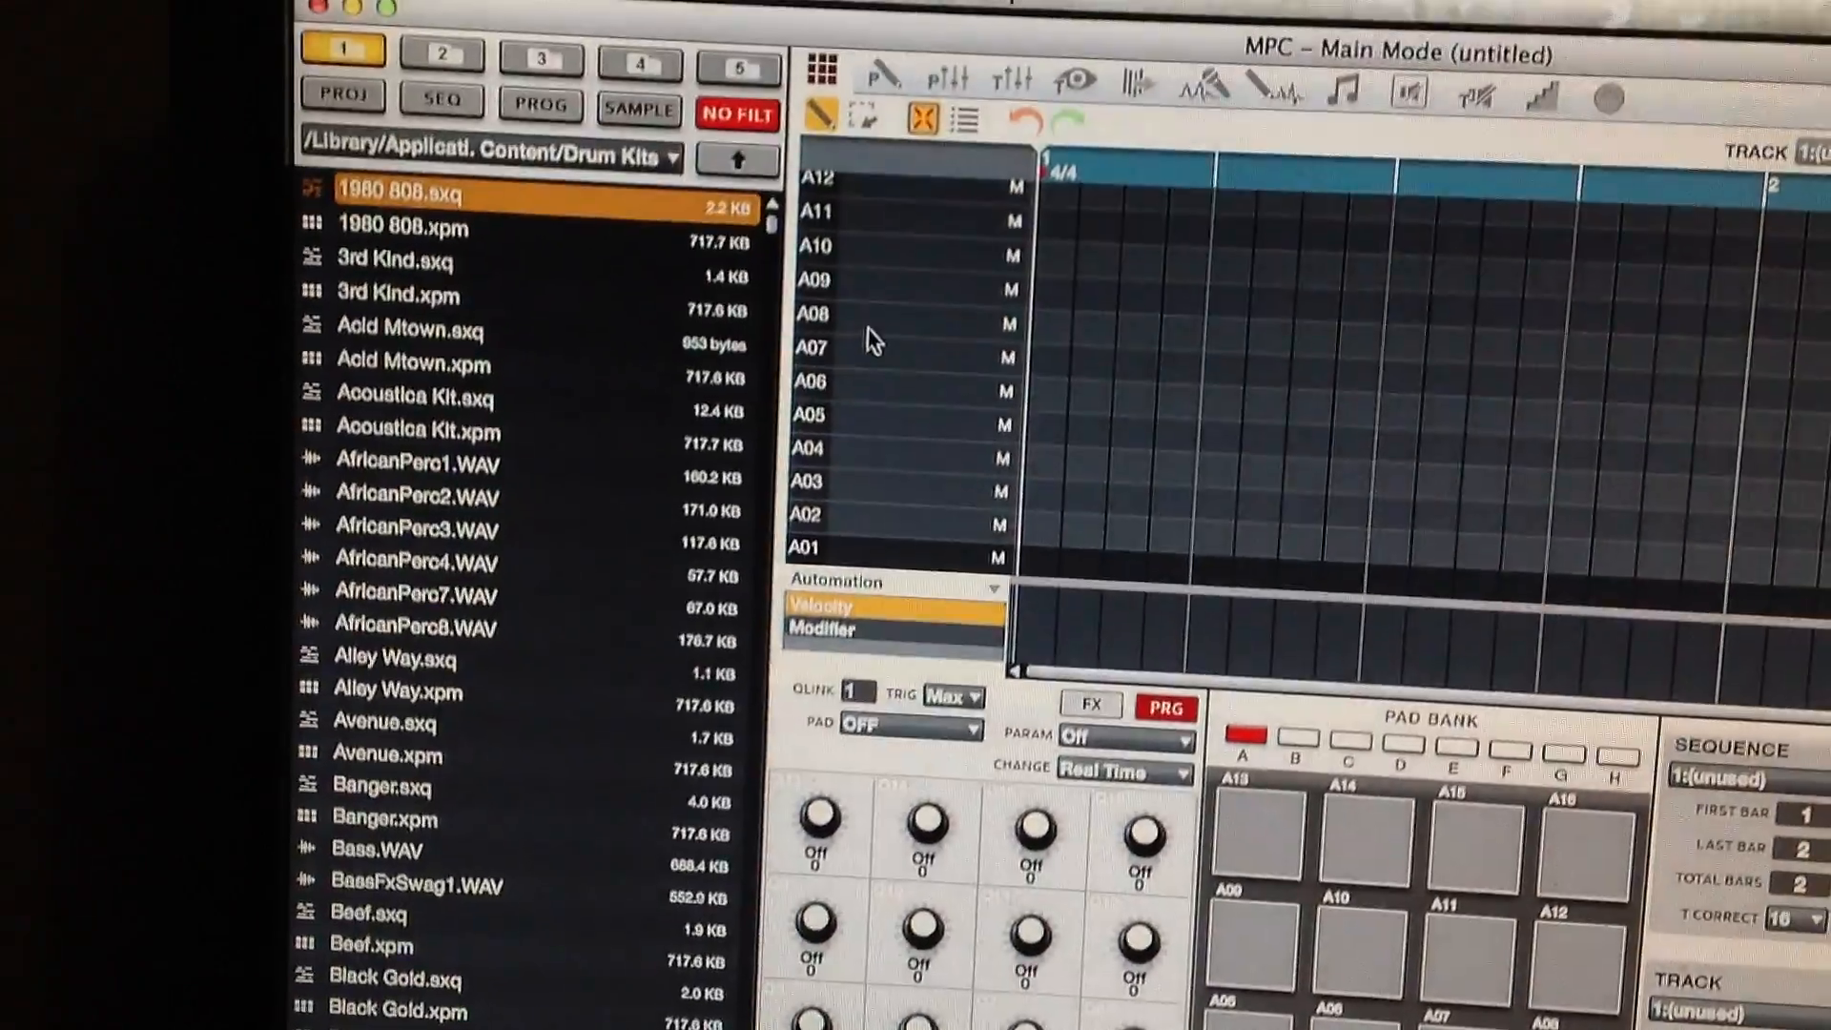